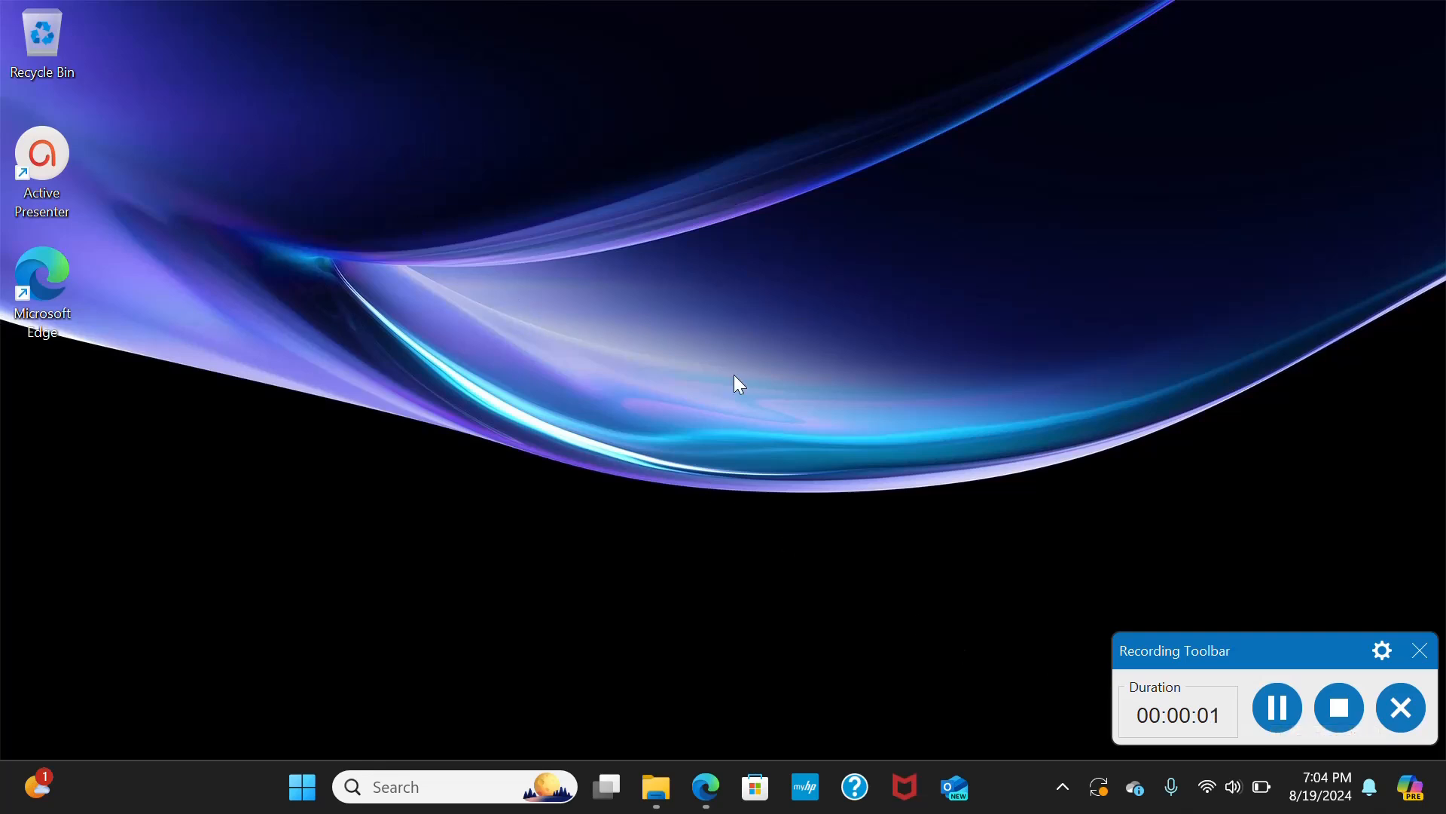
mouse_move(593, 313)
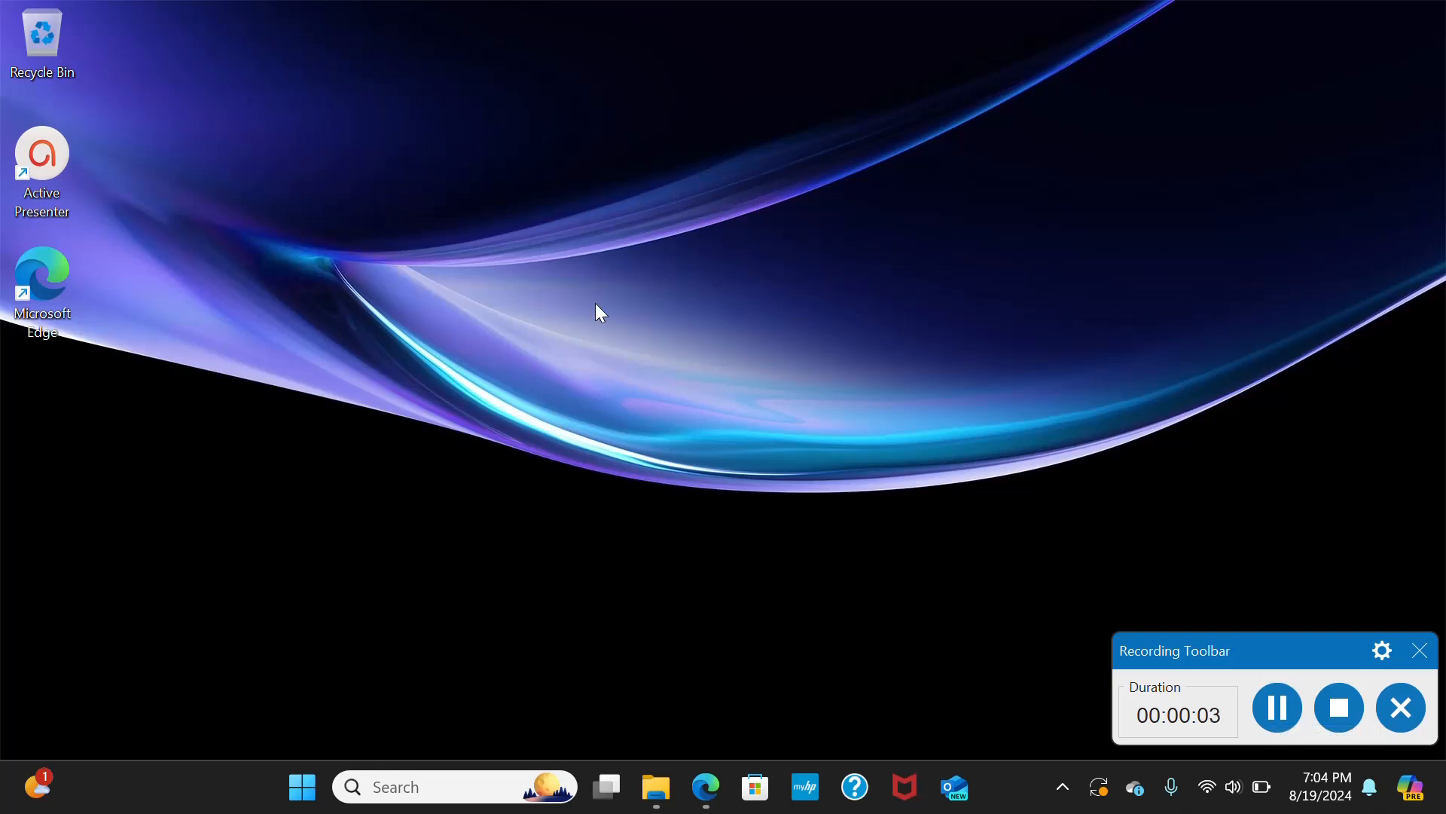
mouse_move(497, 196)
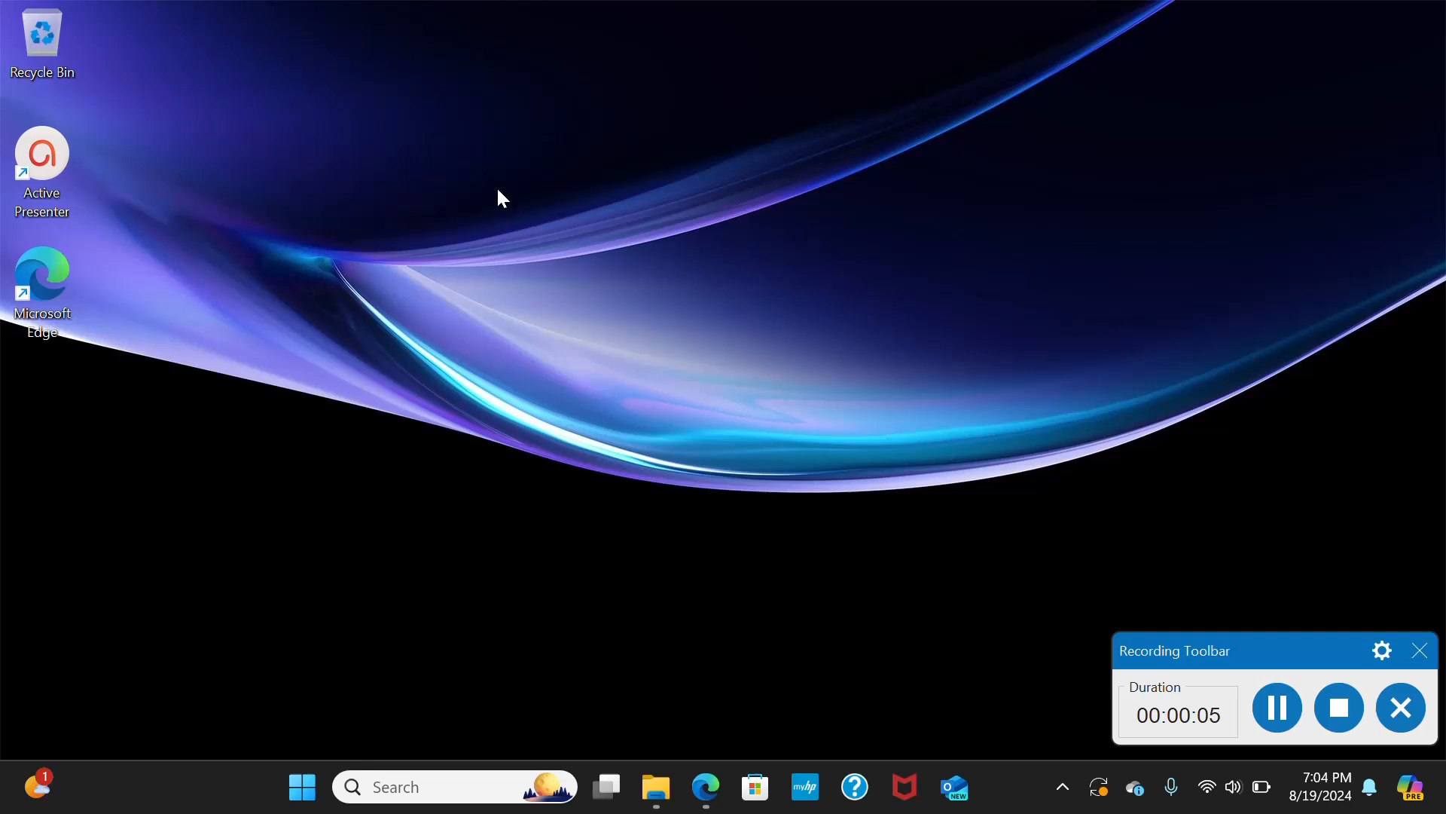
mouse_move(98, 431)
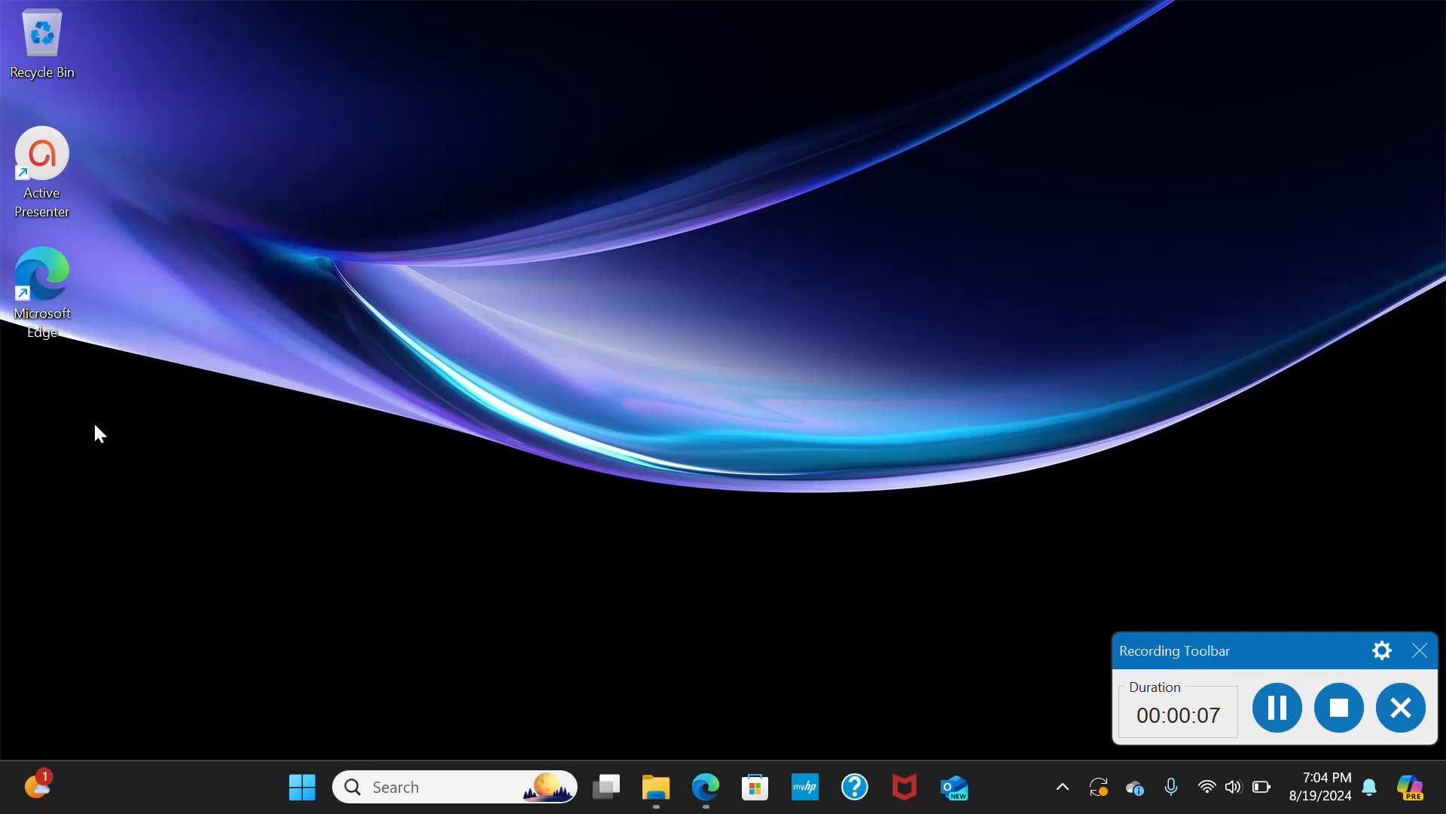
mouse_move(616, 295)
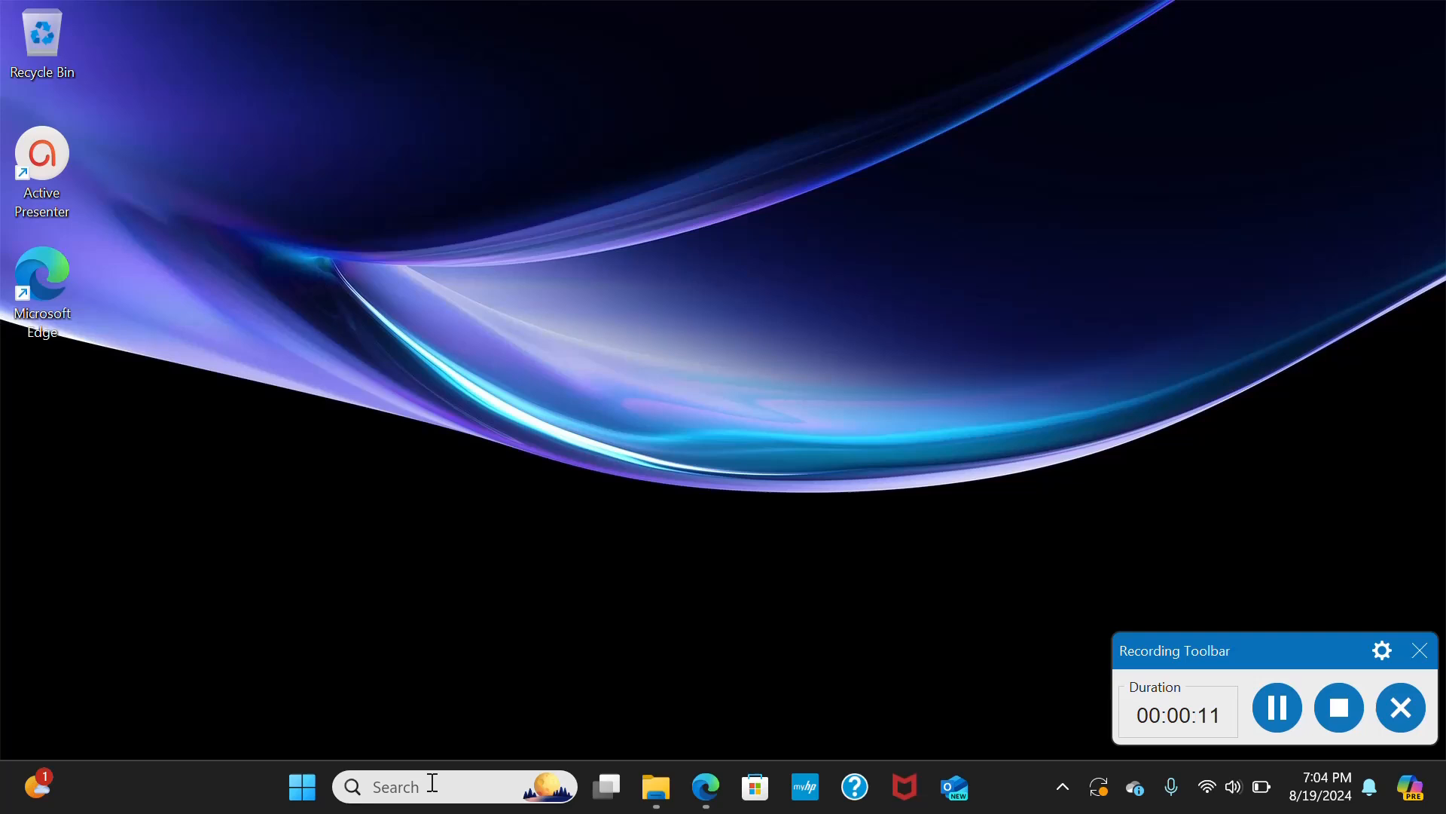
Launch Settings from search and show Personalization > Themes with Related settings visible
type("settings")
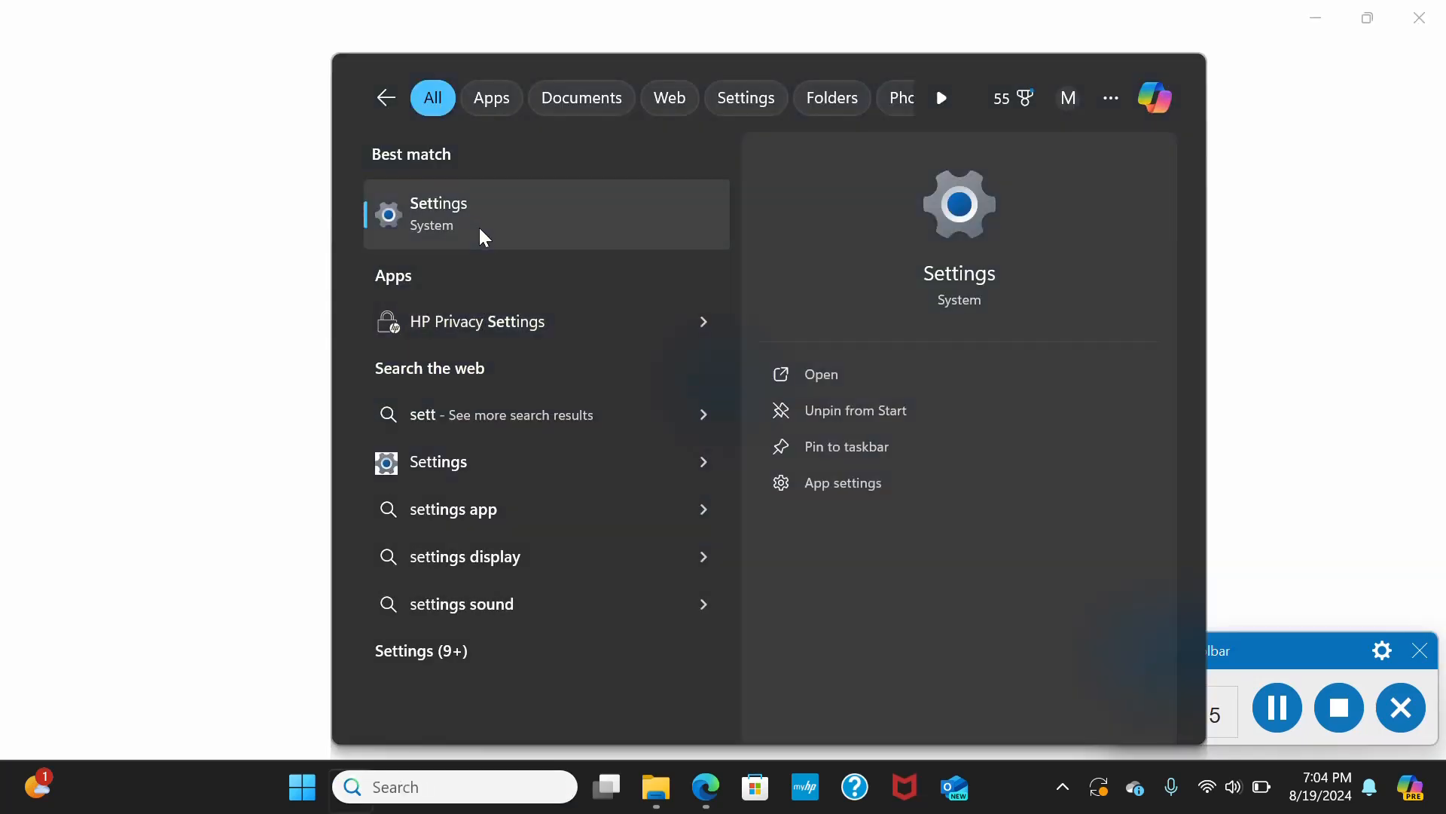
left_click(437, 214)
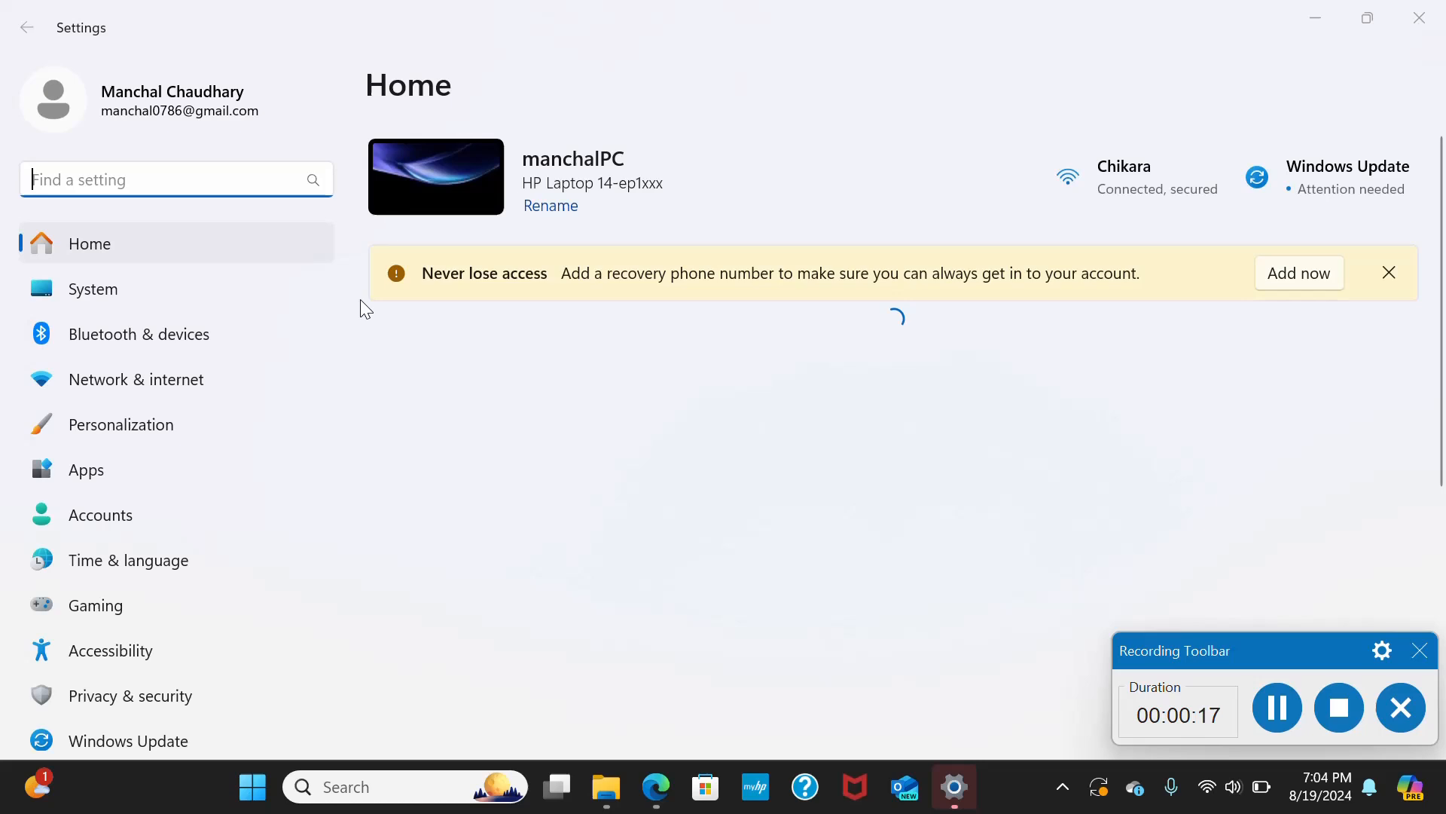
left_click(121, 425)
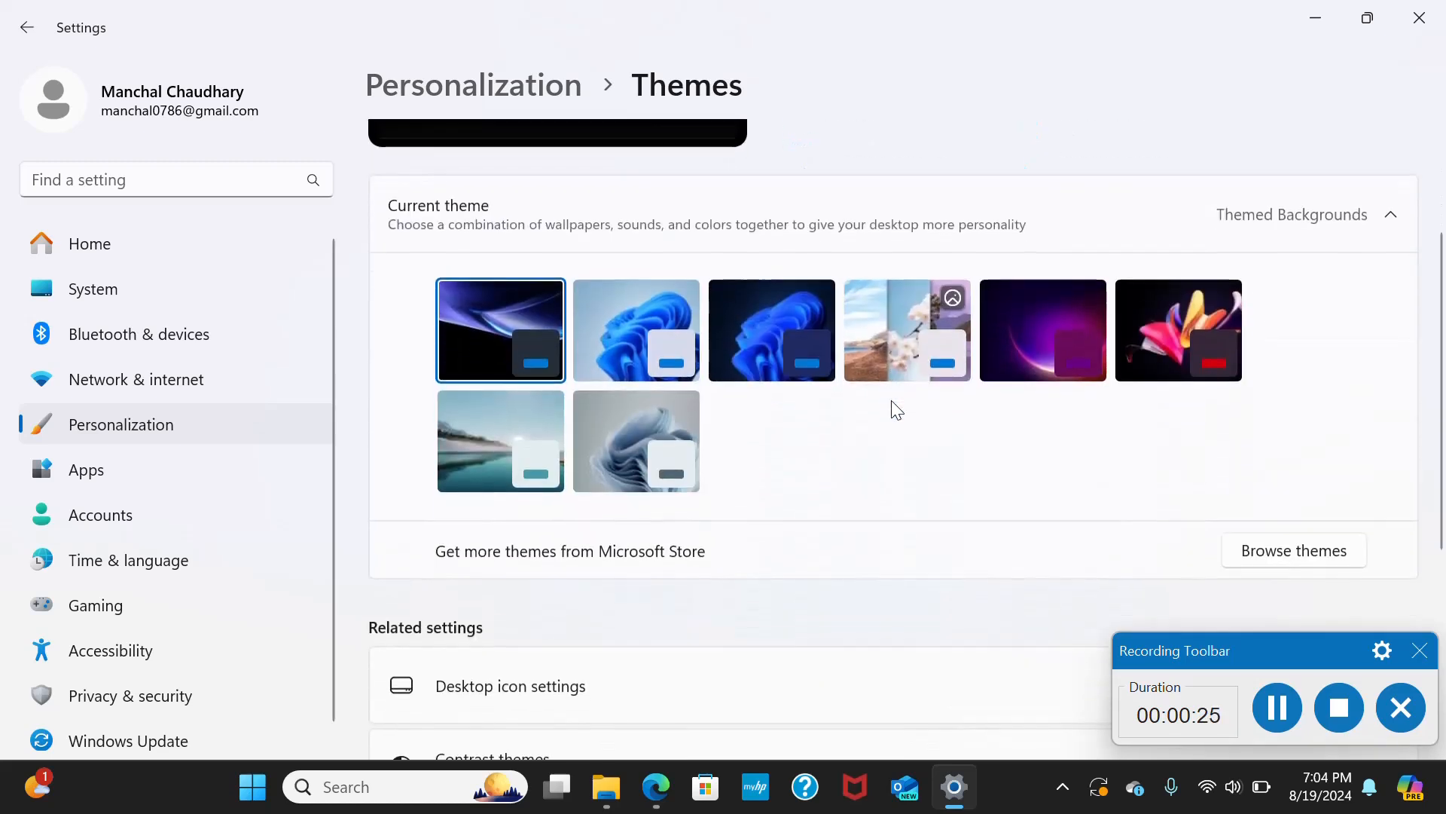
scroll("down", 3)
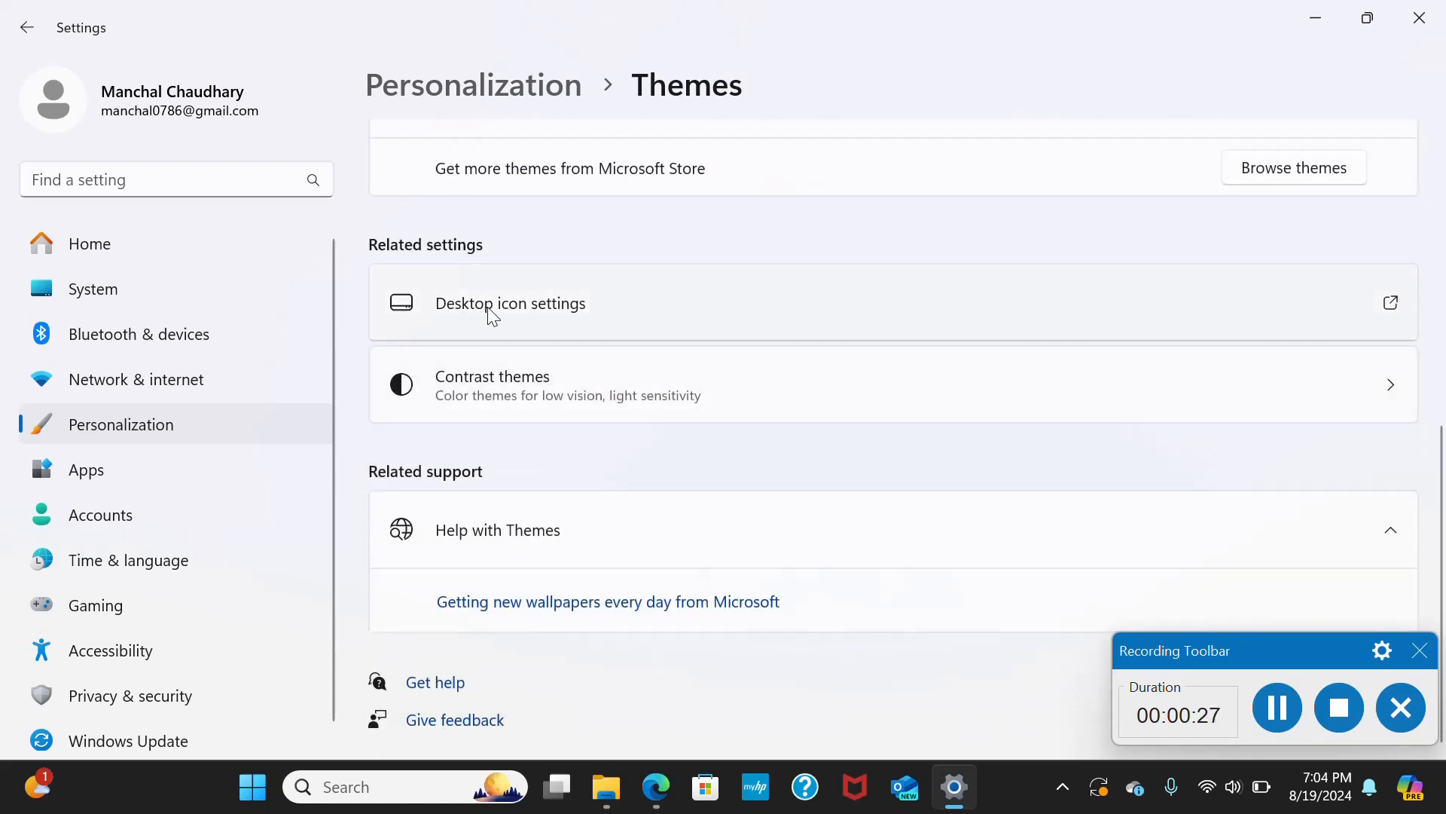
Enable the Computer icon in Desktop Icon Settings so This PC appears on the desktop
left_click(492, 305)
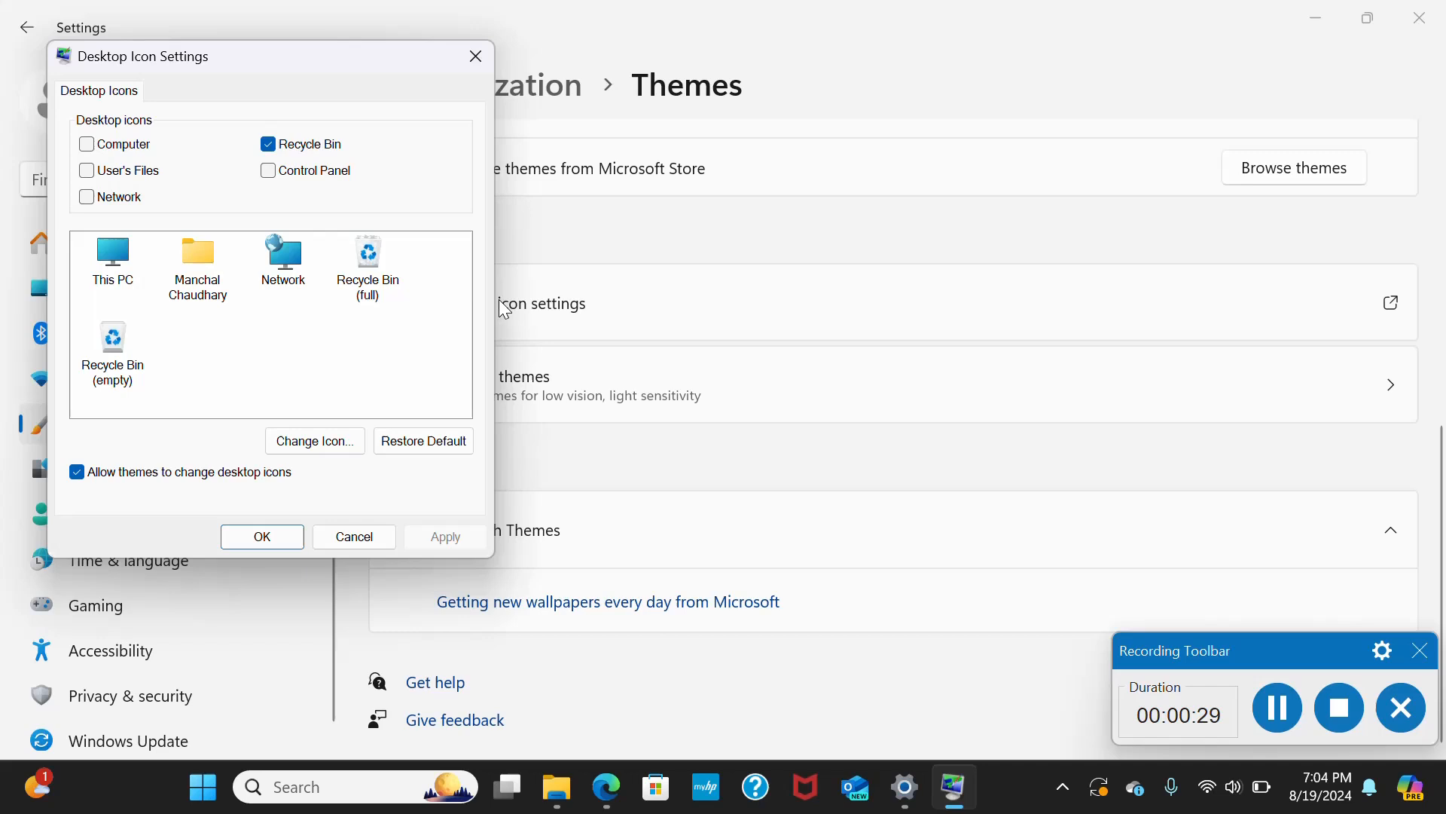
mouse_move(113, 319)
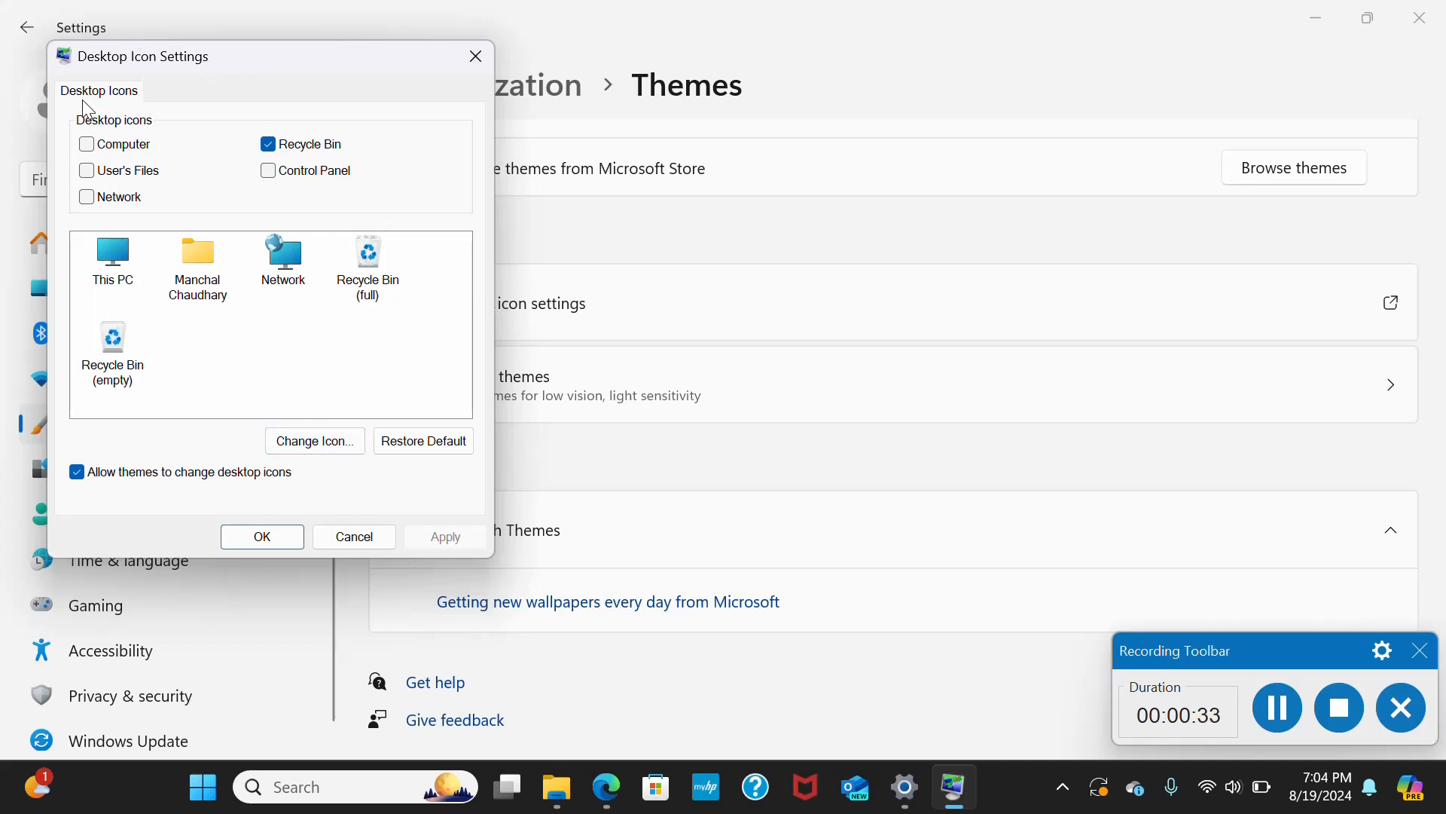
mouse_move(151, 139)
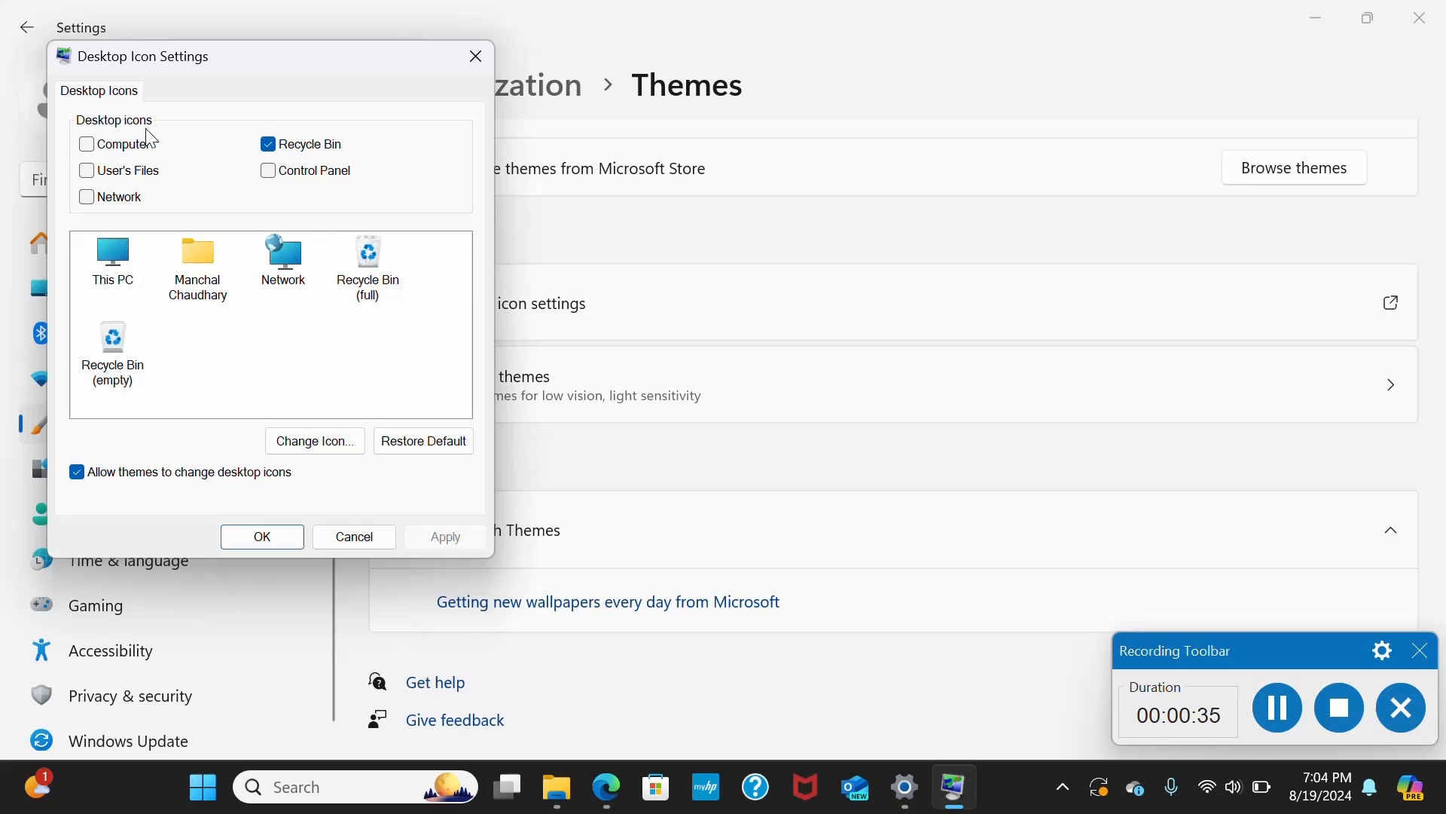
mouse_move(227, 300)
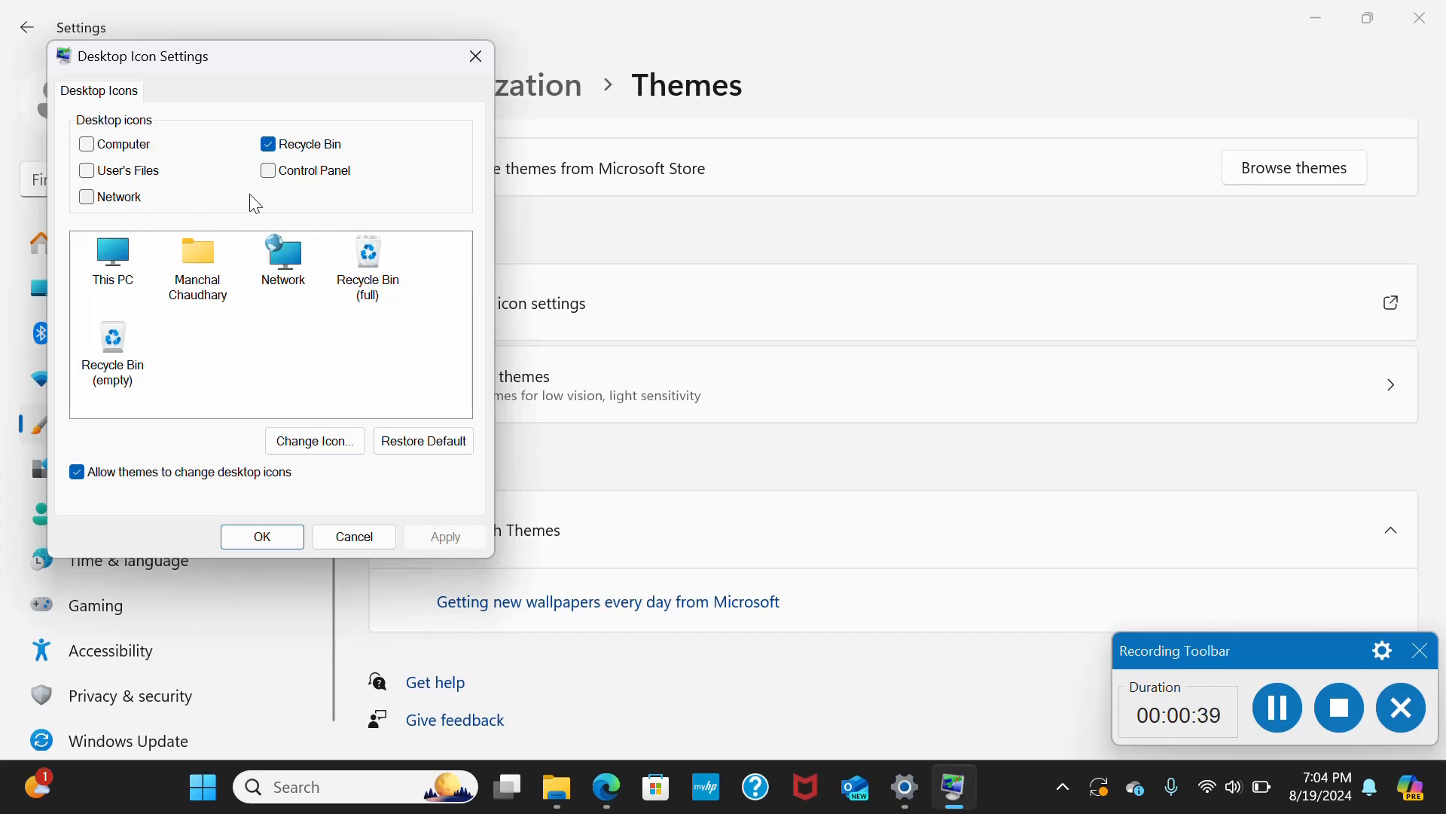
mouse_move(234, 273)
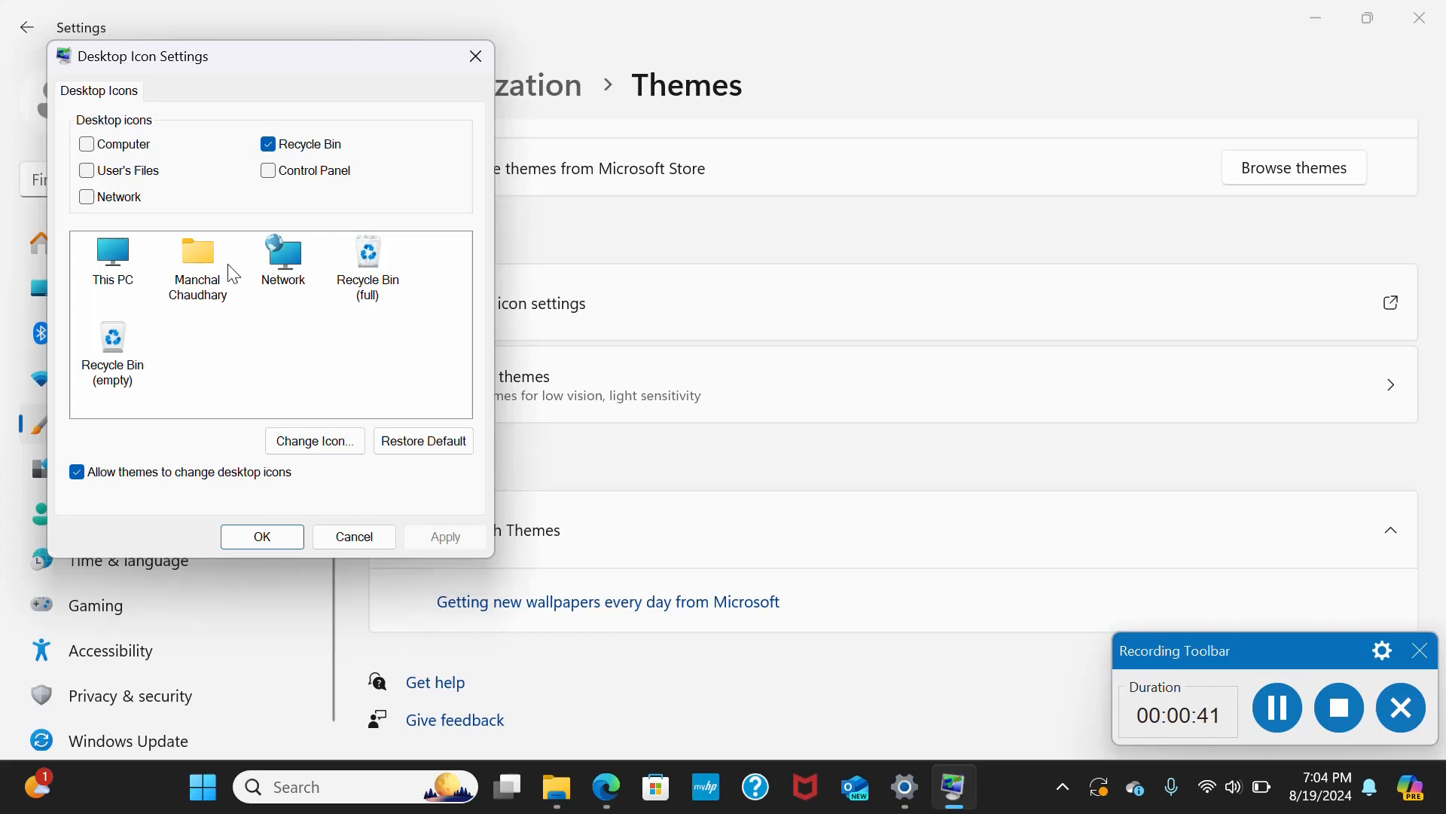
mouse_move(220, 286)
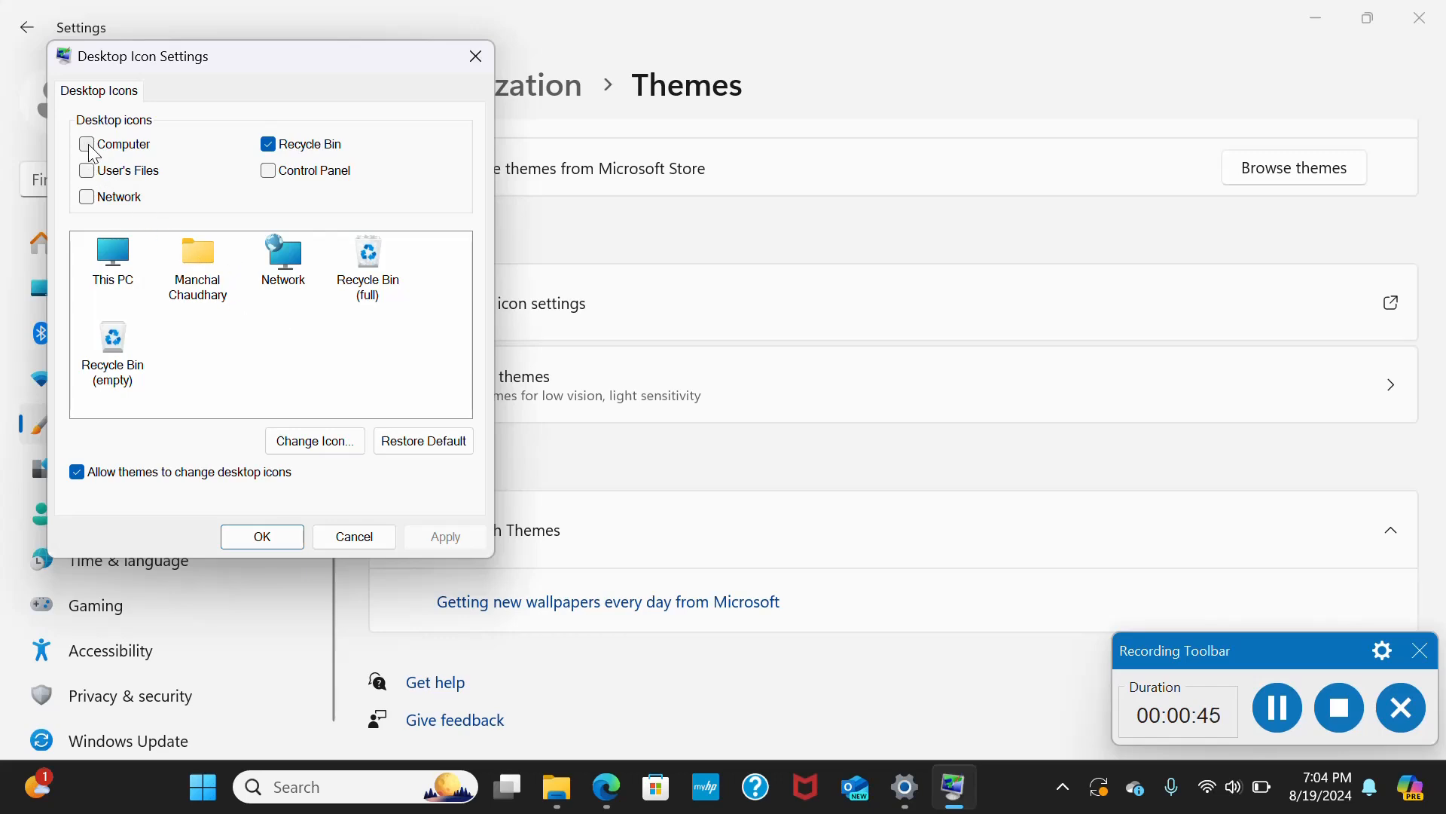
left_click(86, 145)
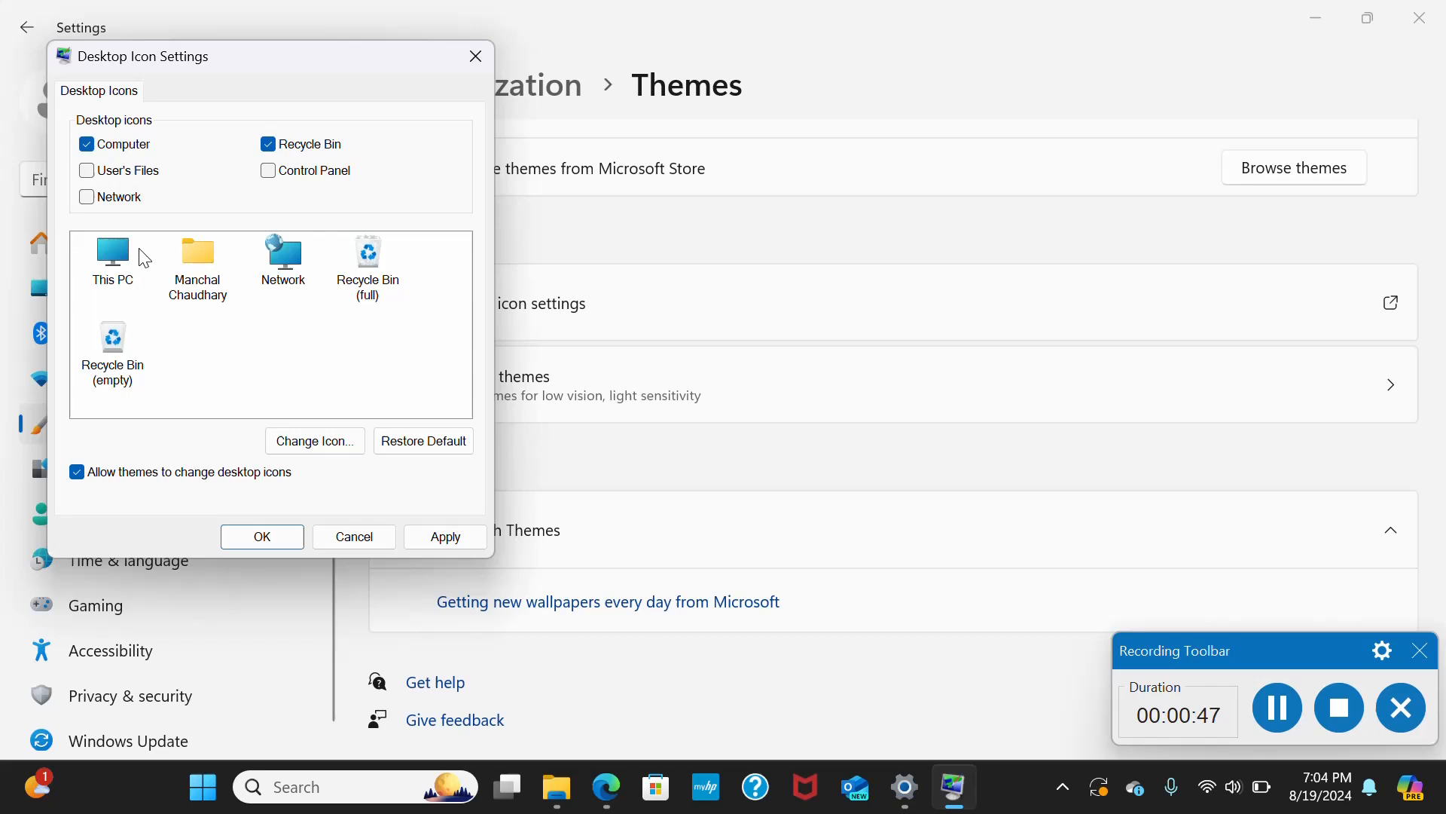
left_click(112, 254)
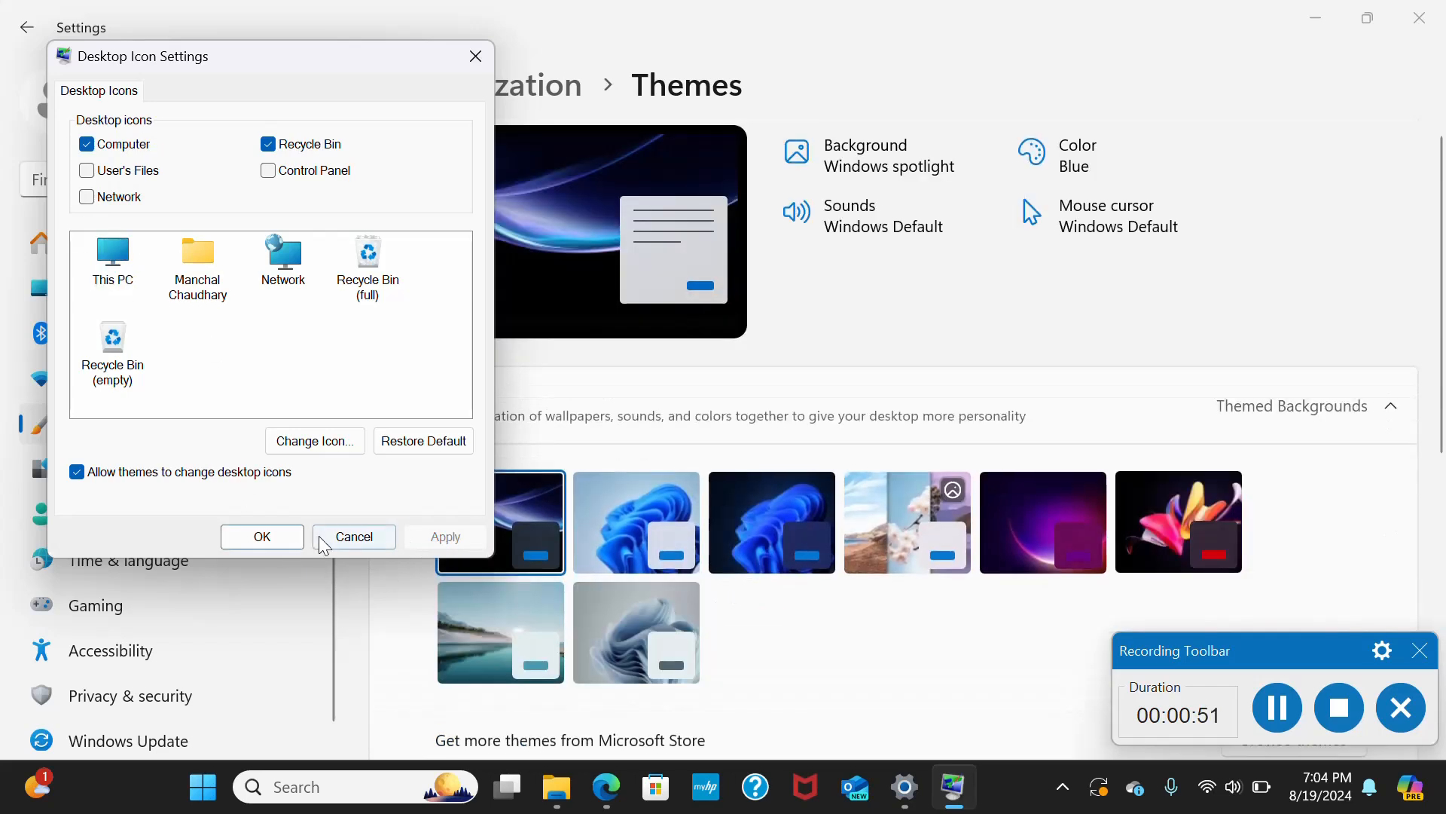
left_click(352, 536)
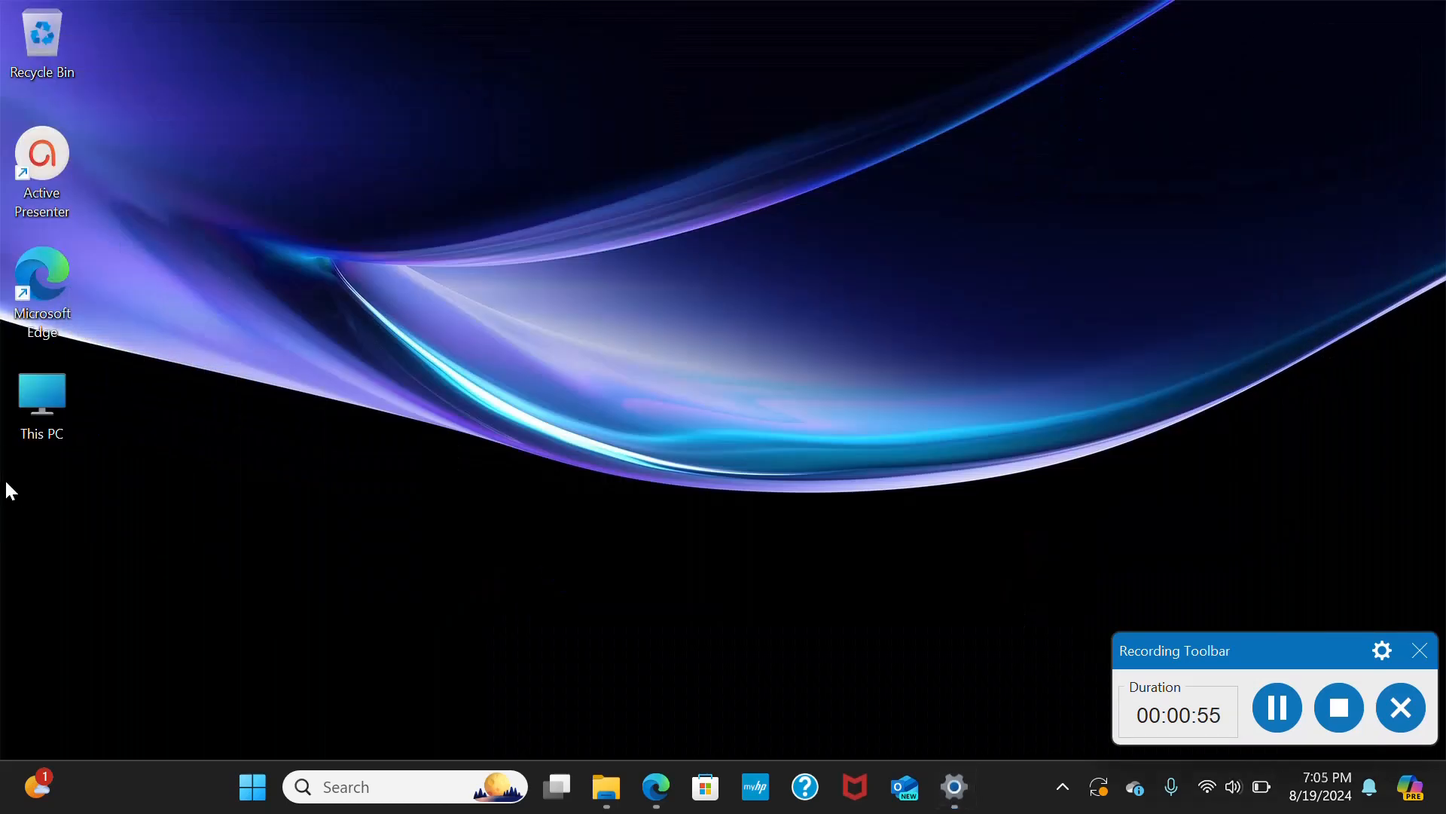
mouse_move(114, 450)
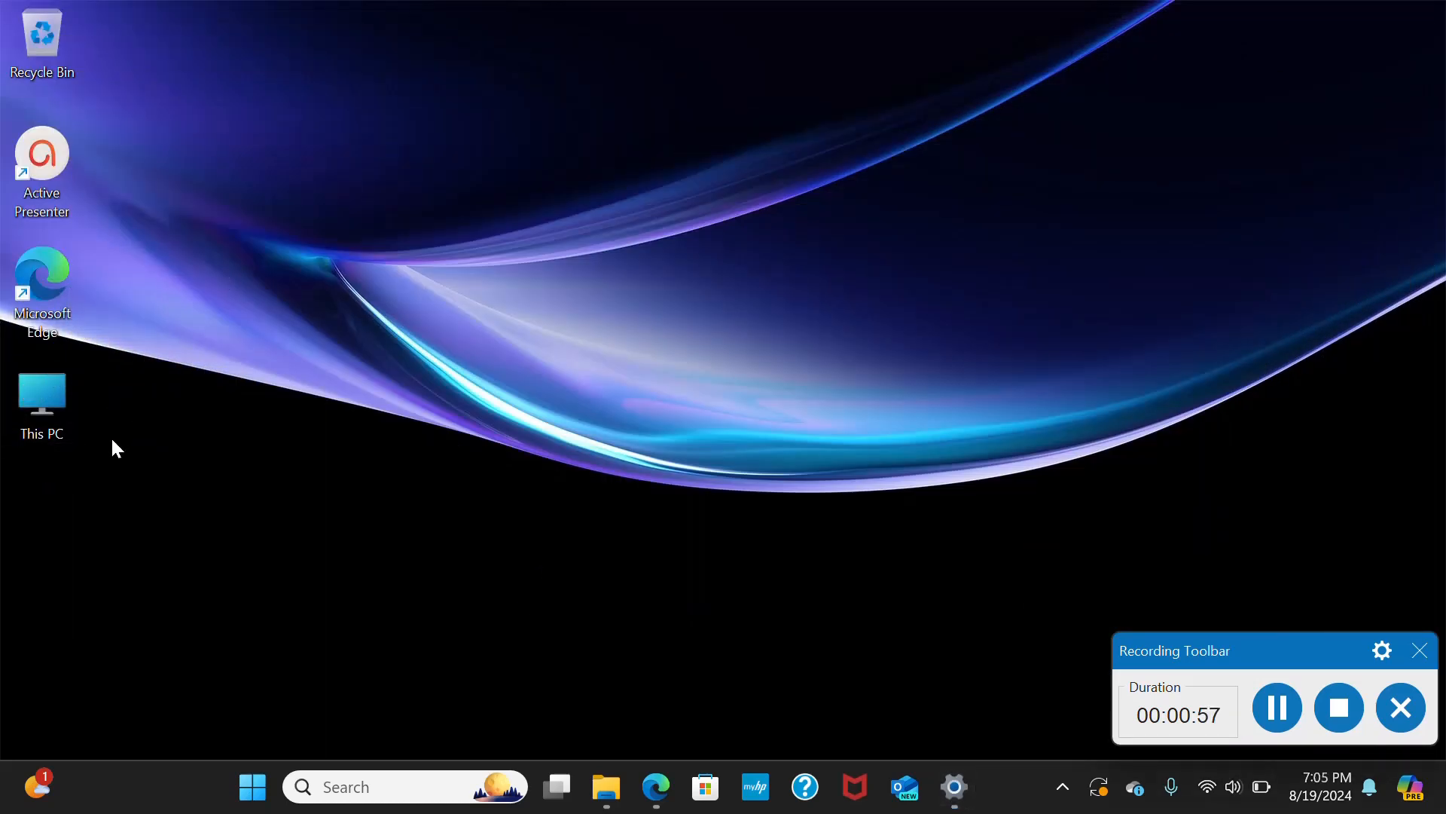
left_click(42, 393)
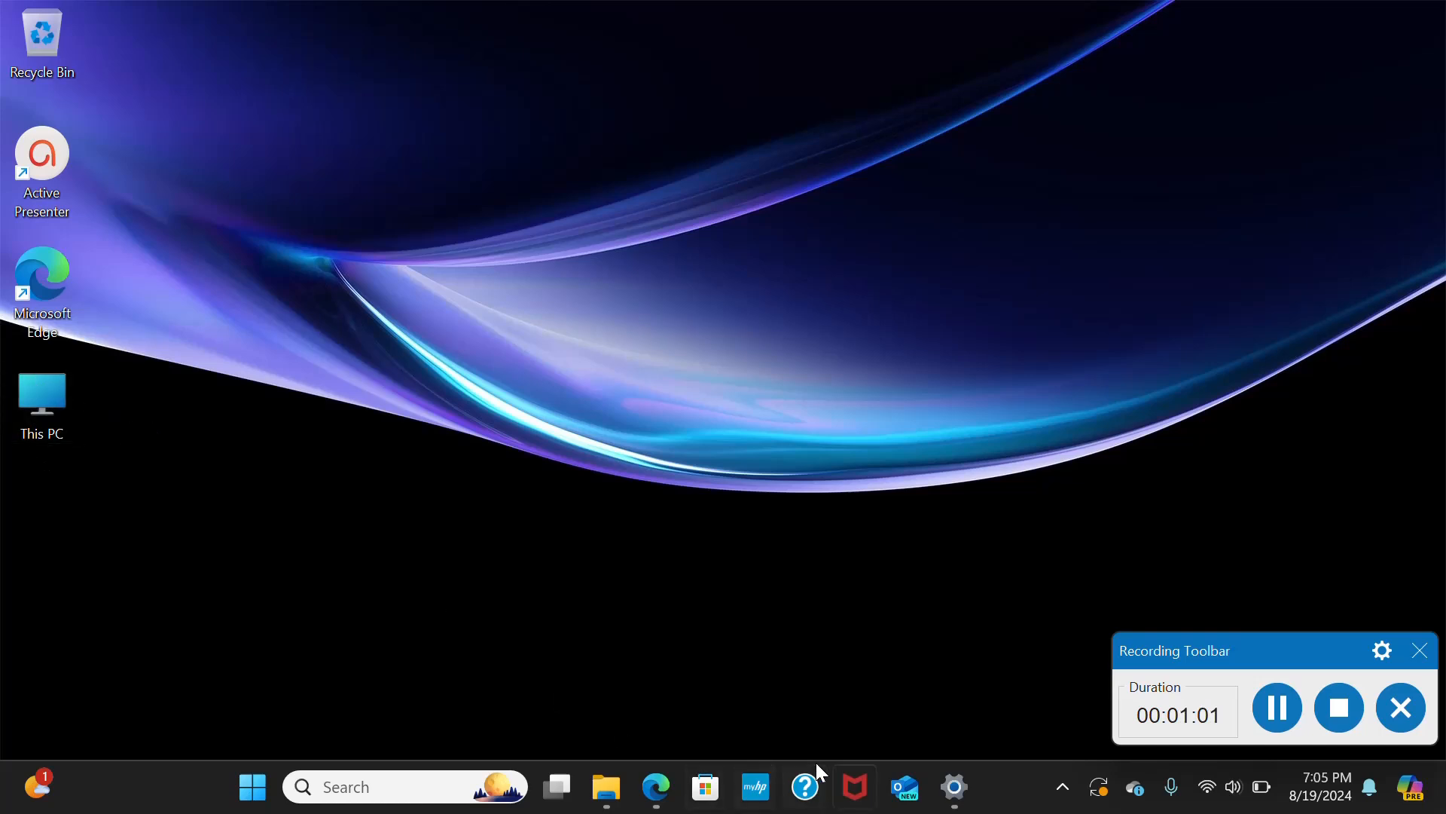
Return to Themes > Desktop icon settings to remove This PC, then minimize Settings to the desktop
left_click(954, 786)
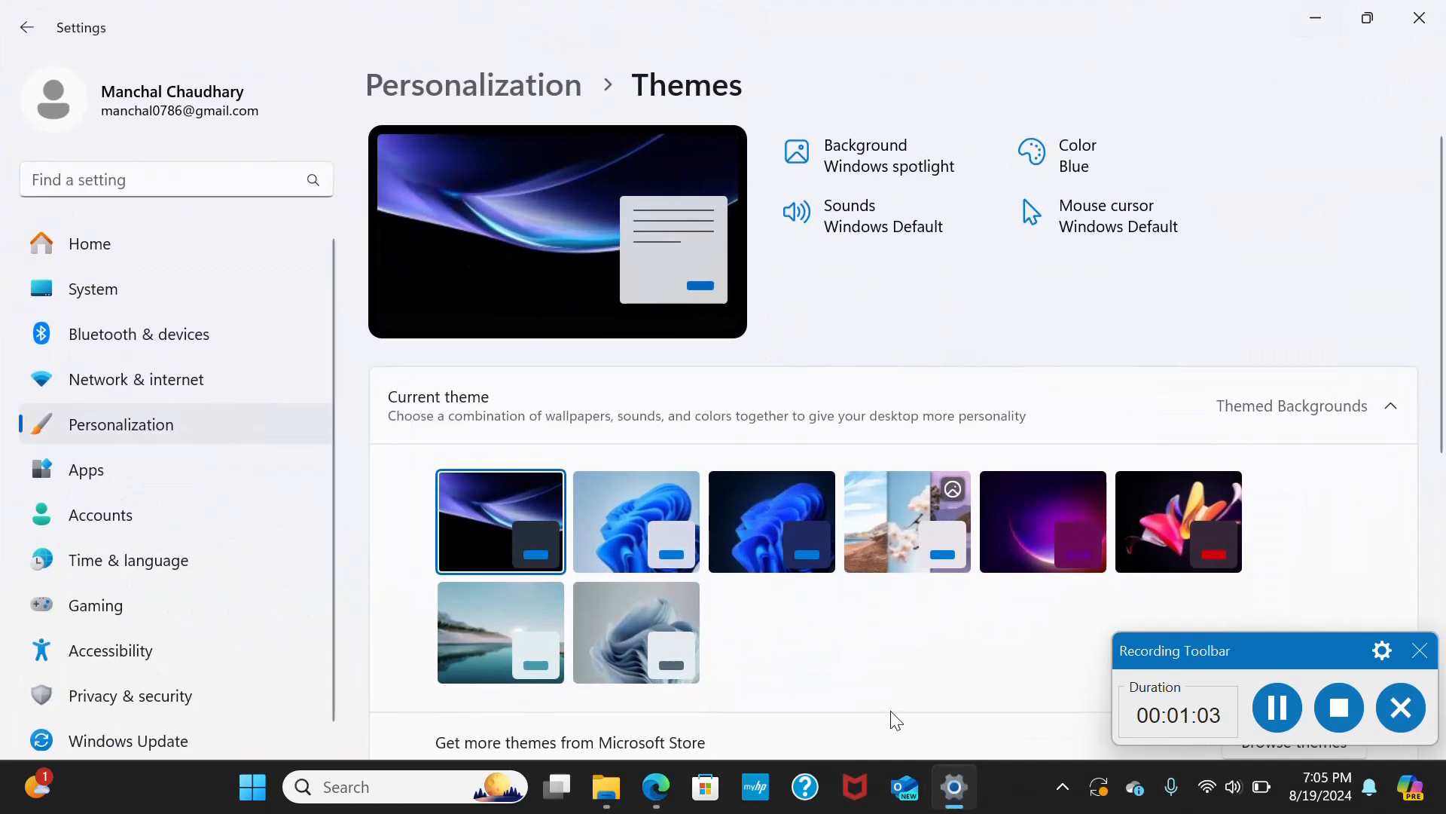
mouse_move(66, 38)
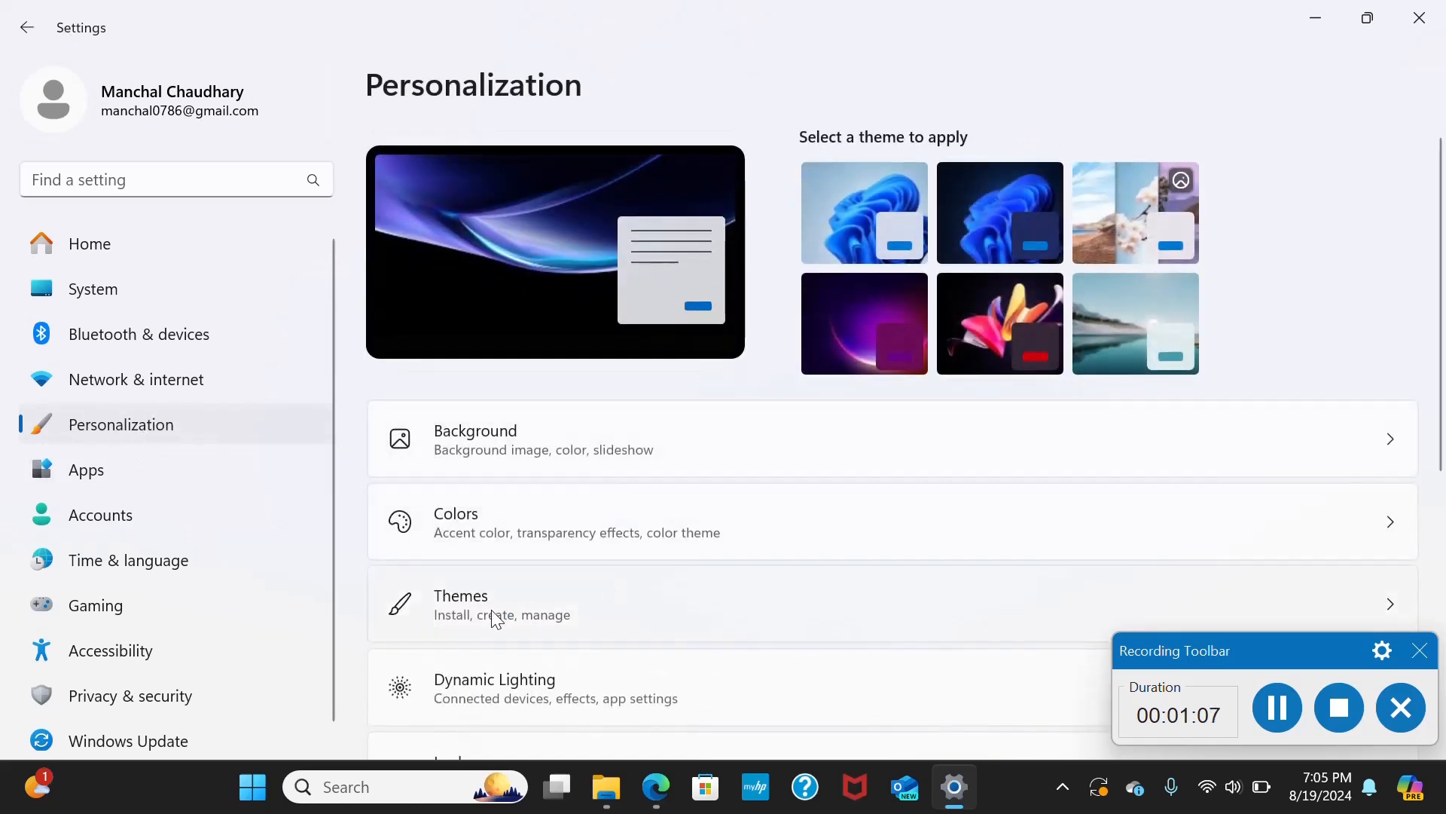
left_click(491, 604)
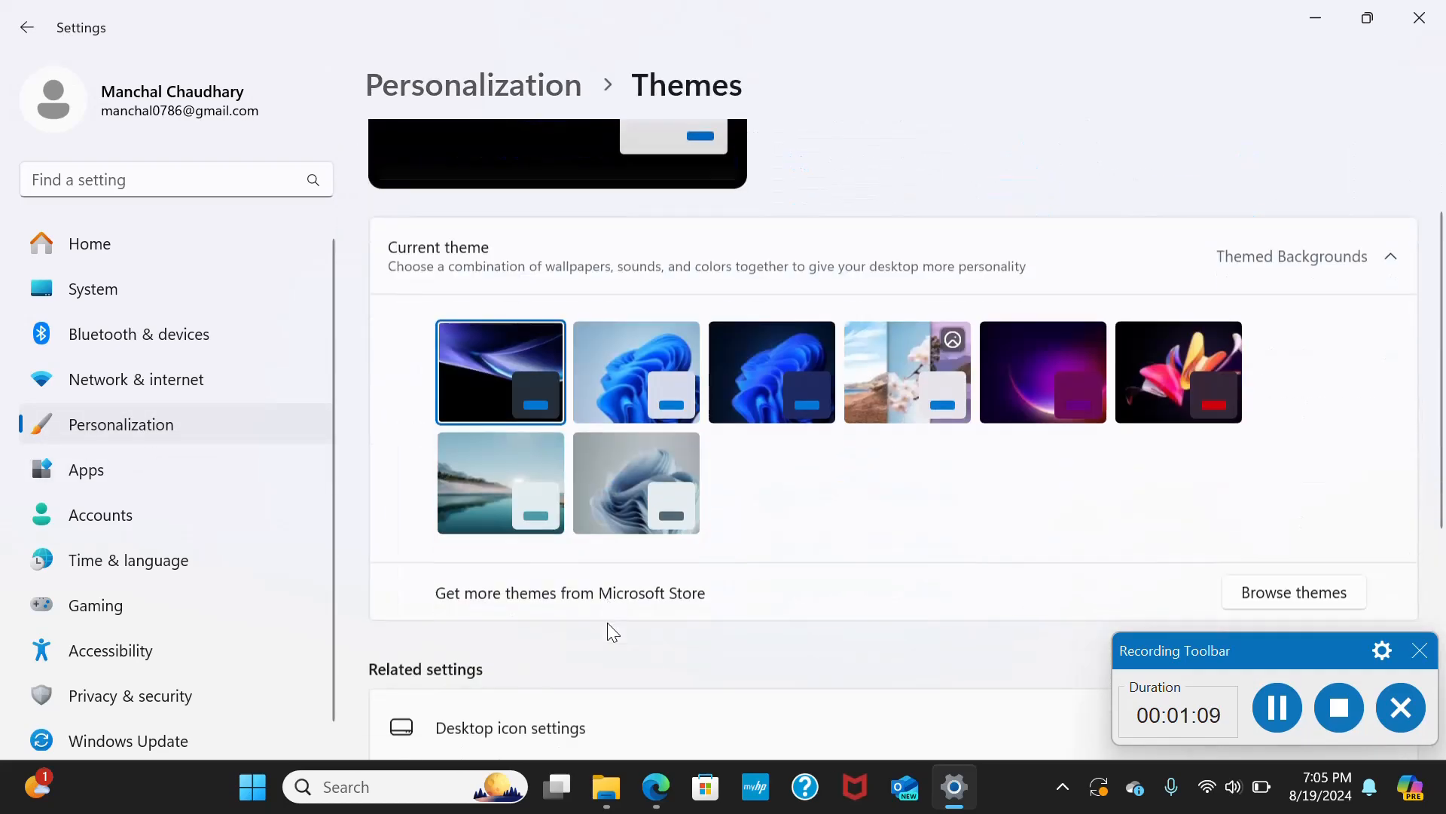
left_click(510, 727)
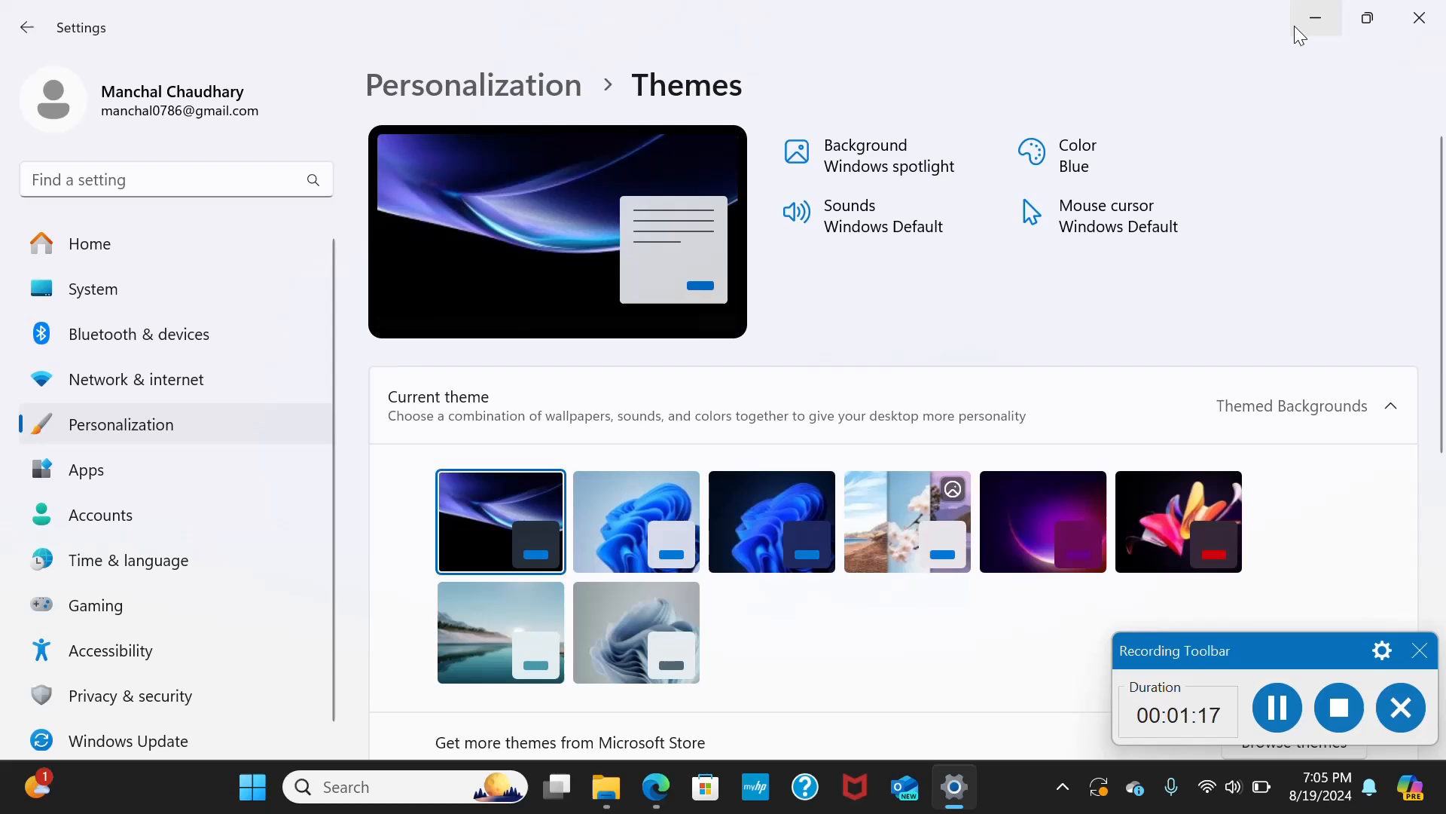
left_click(1315, 18)
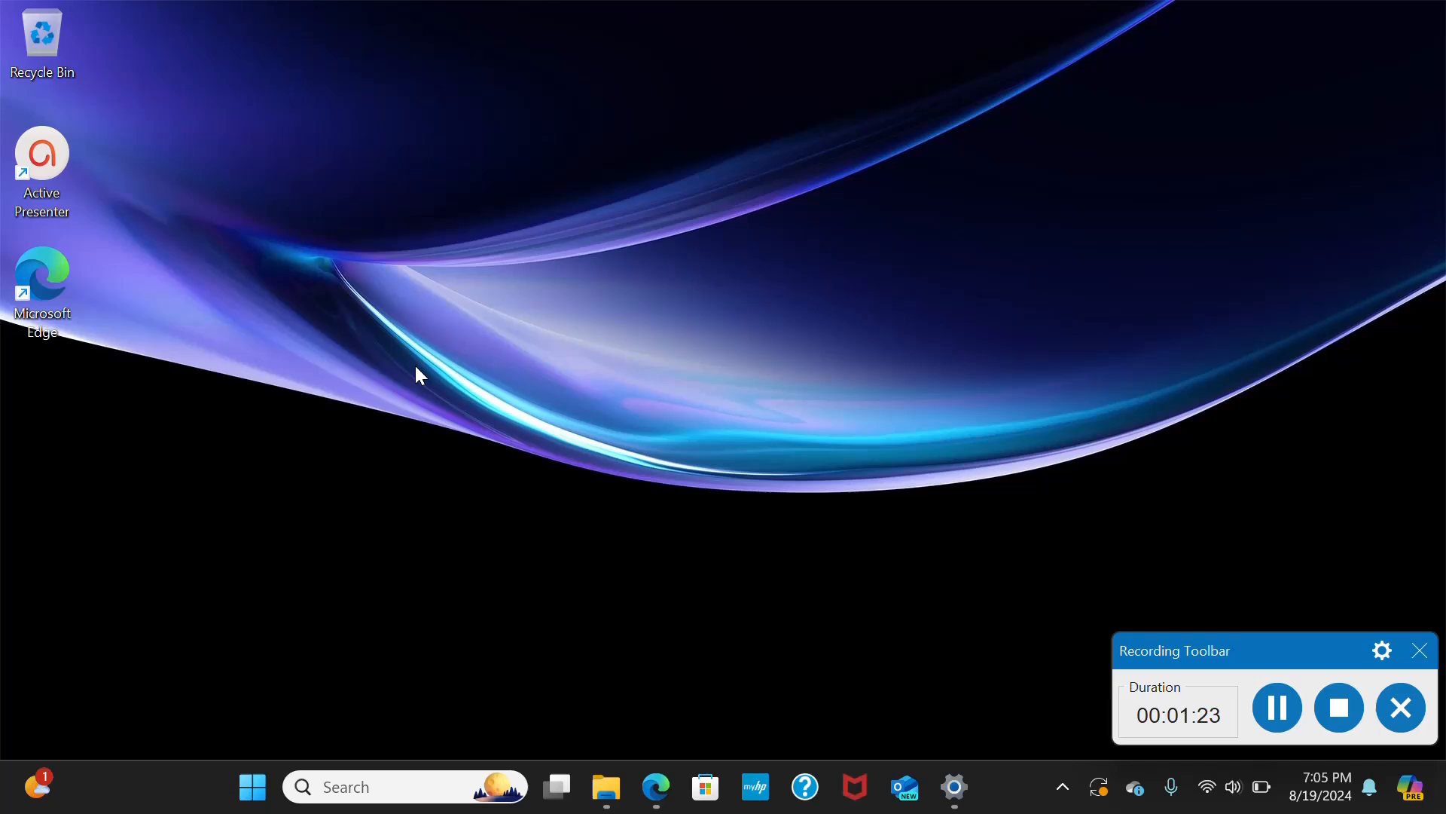
mouse_move(813, 343)
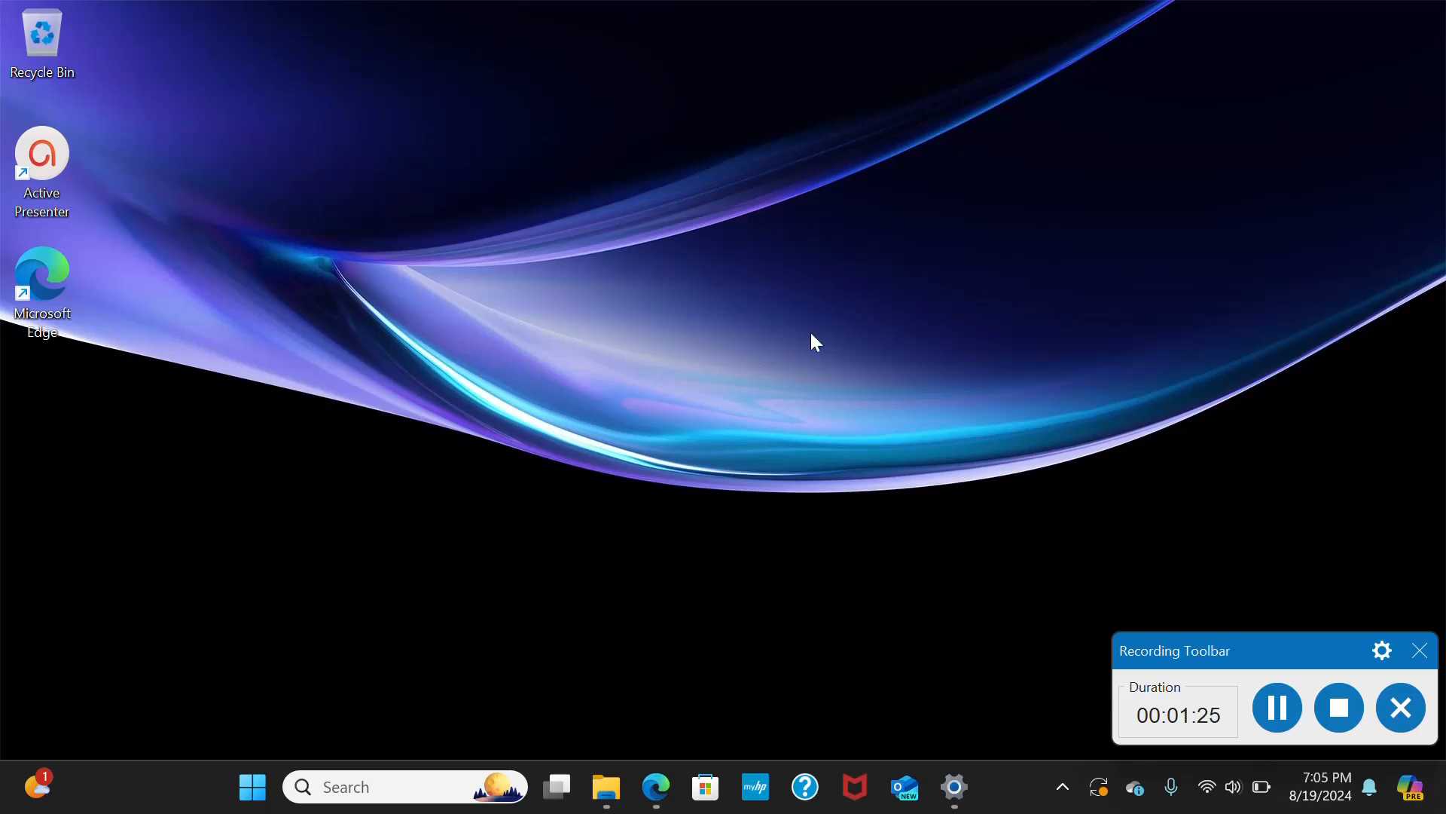